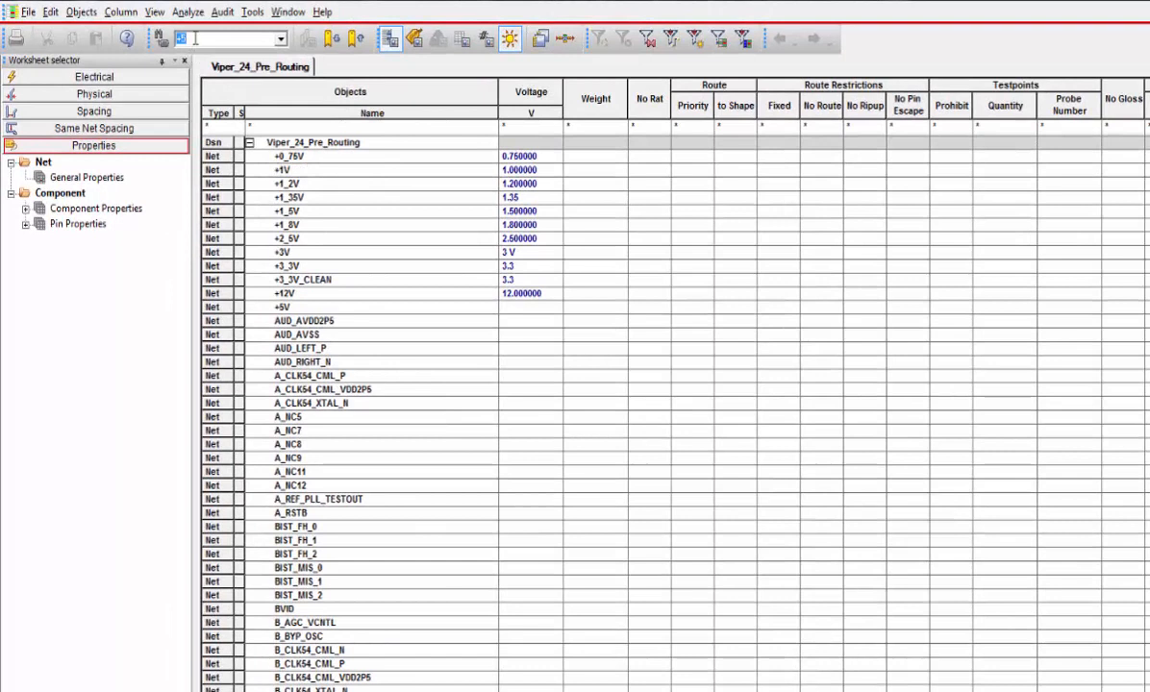
- Filter nets by 'gnd', set GND's voltage to 0, and turn No Rat on for +5V
text(gnd)
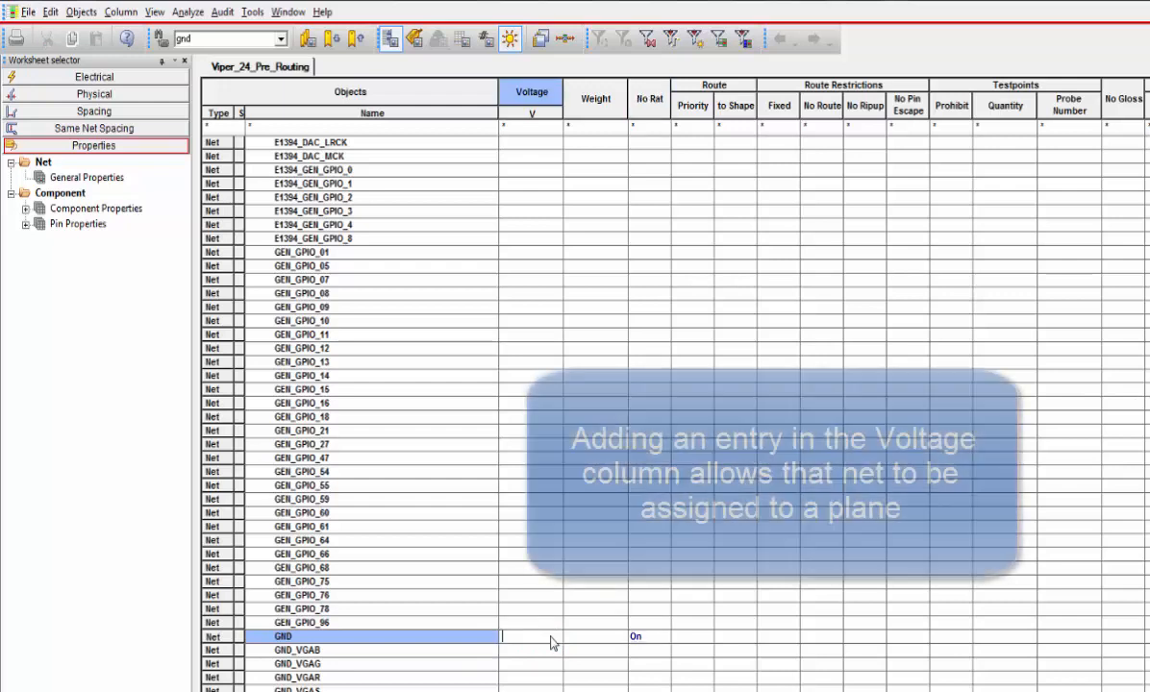
text(0)
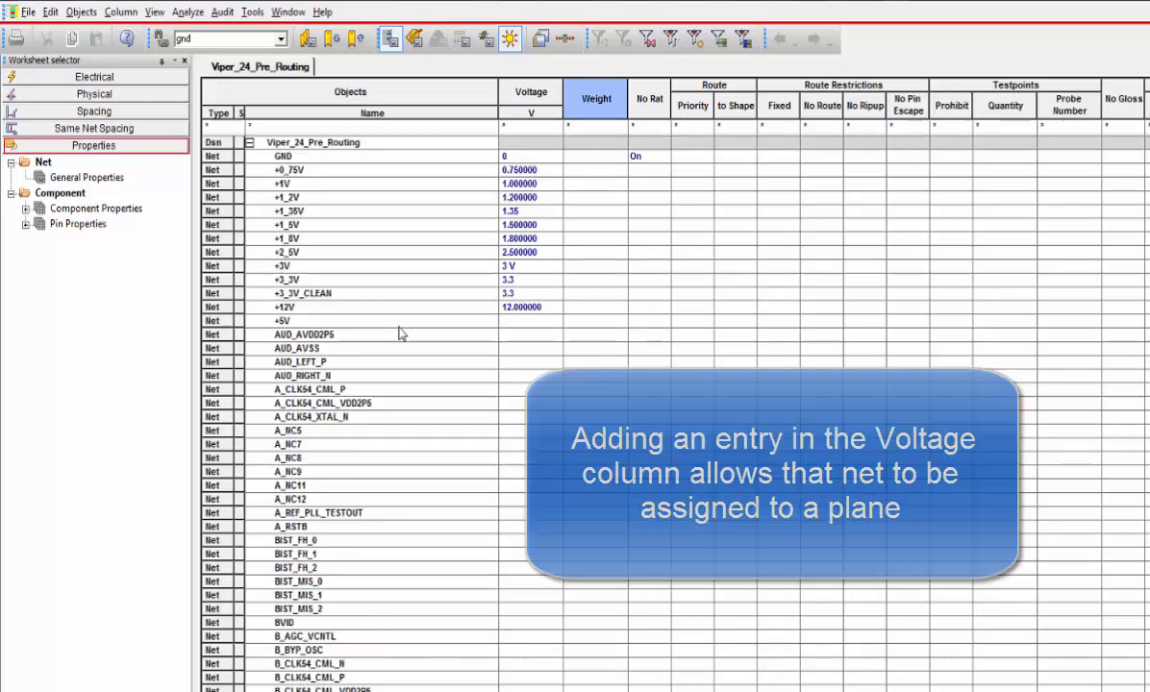
click(649, 320)
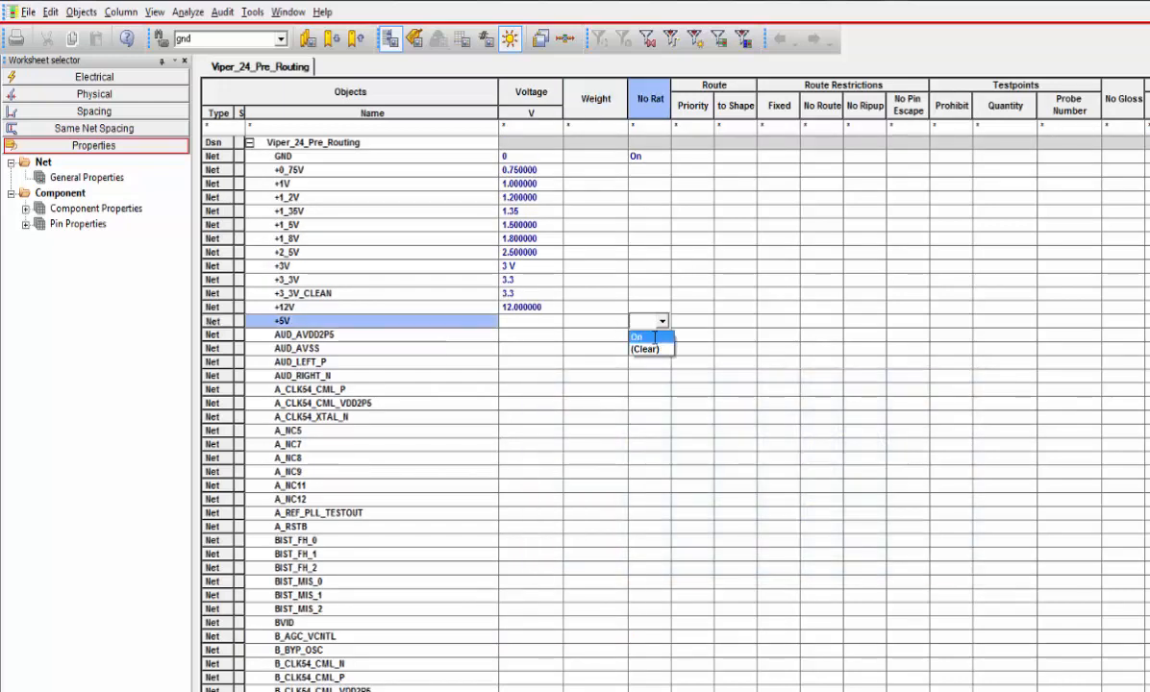
click(635, 336)
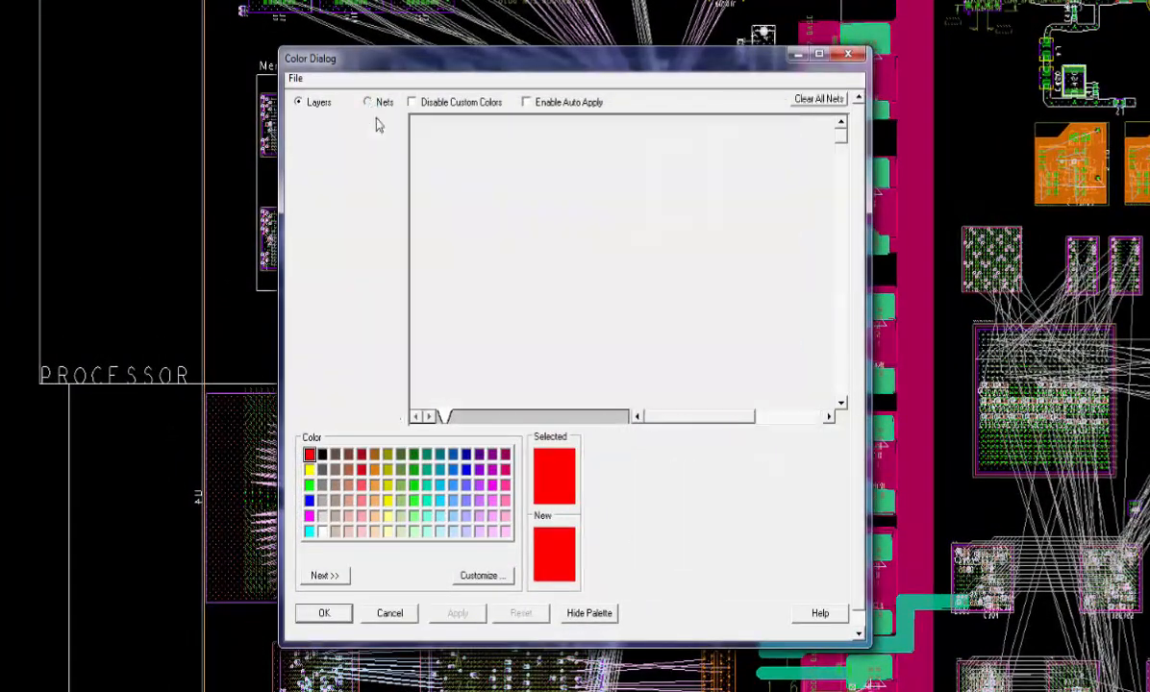
- In the Color Dialog's Nets view, make Gnd green and +5V red, then apply
click(367, 102)
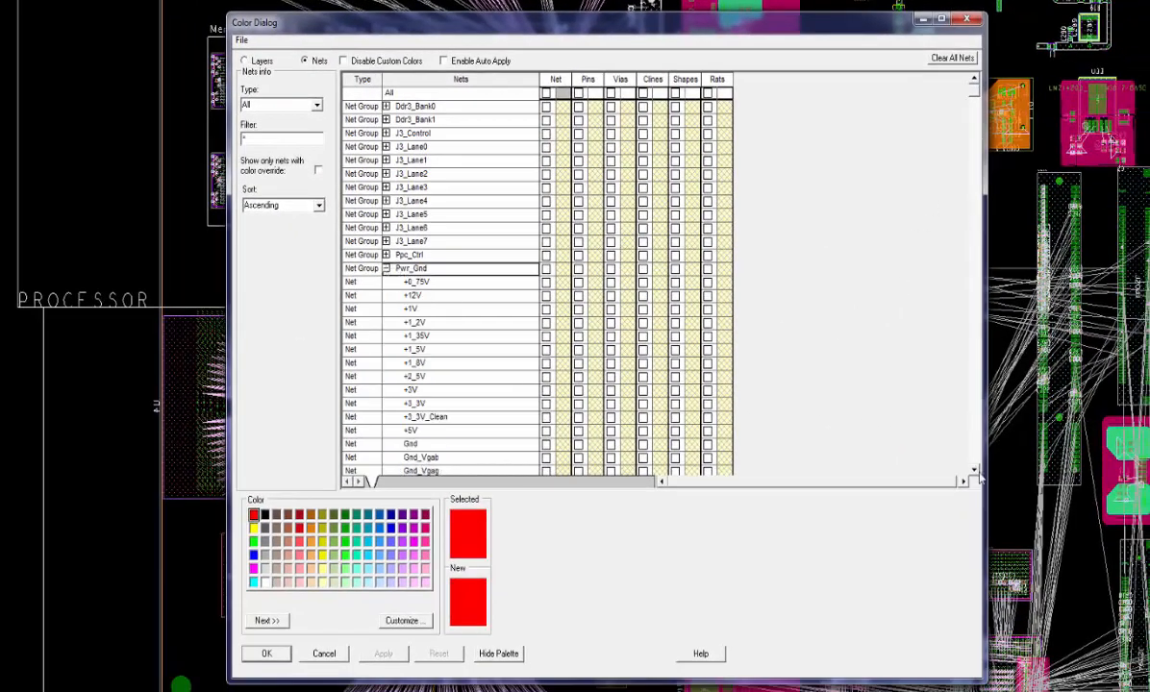
scroll(down, 3)
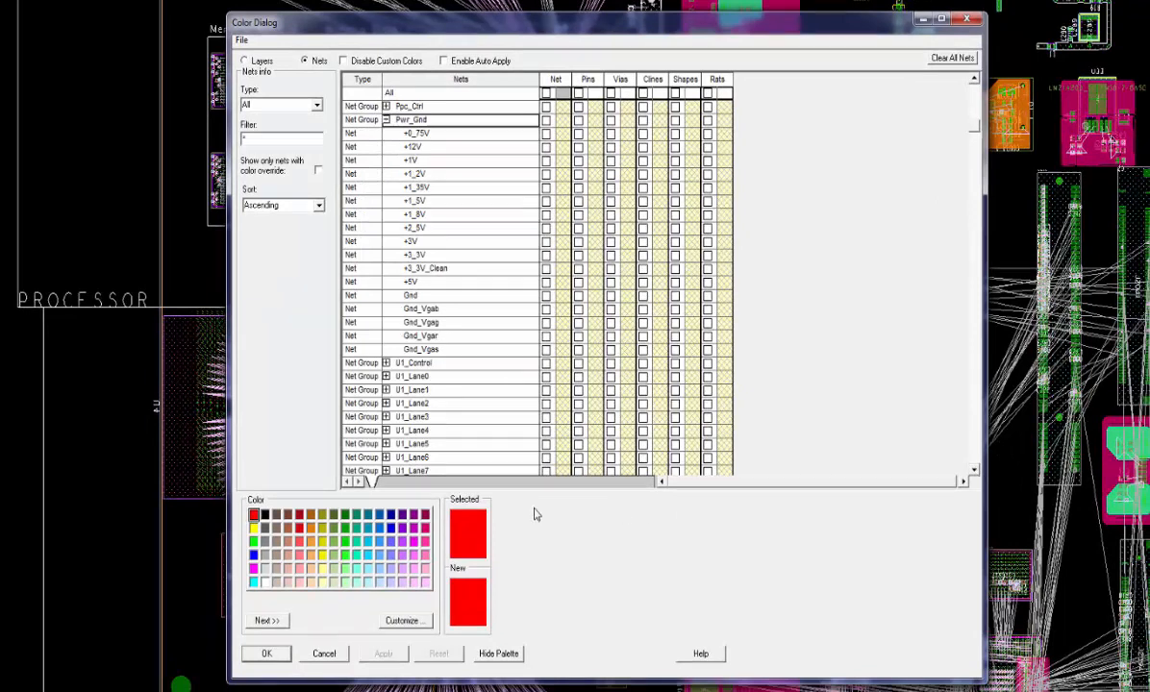
click(254, 541)
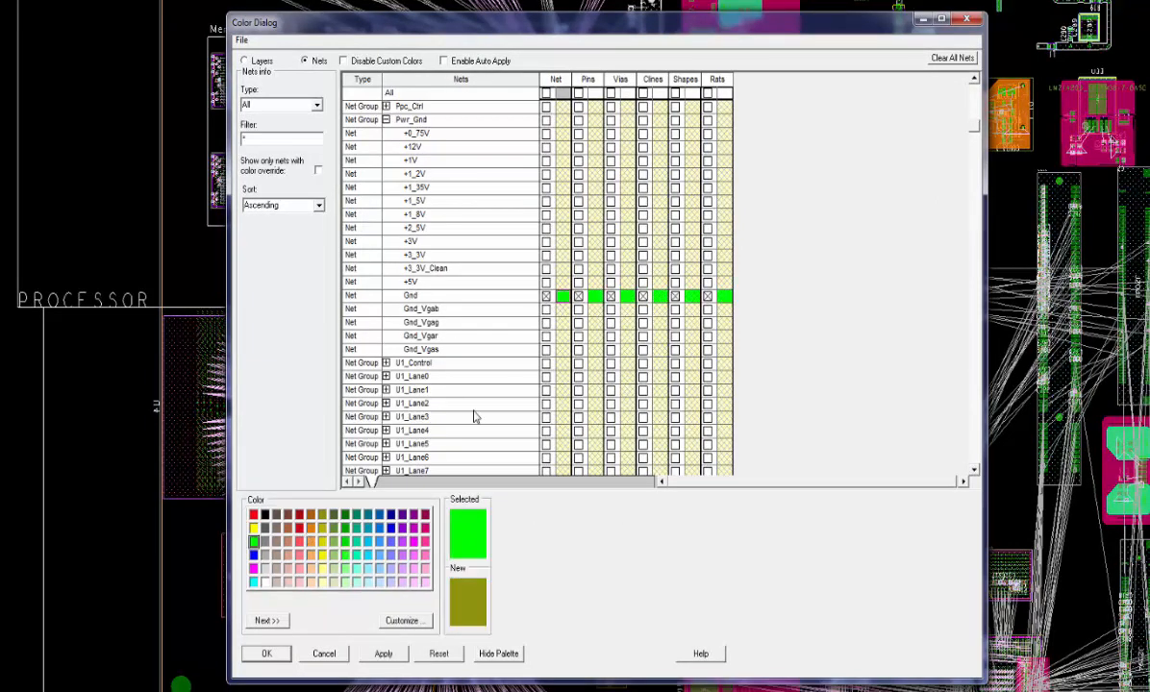
click(254, 515)
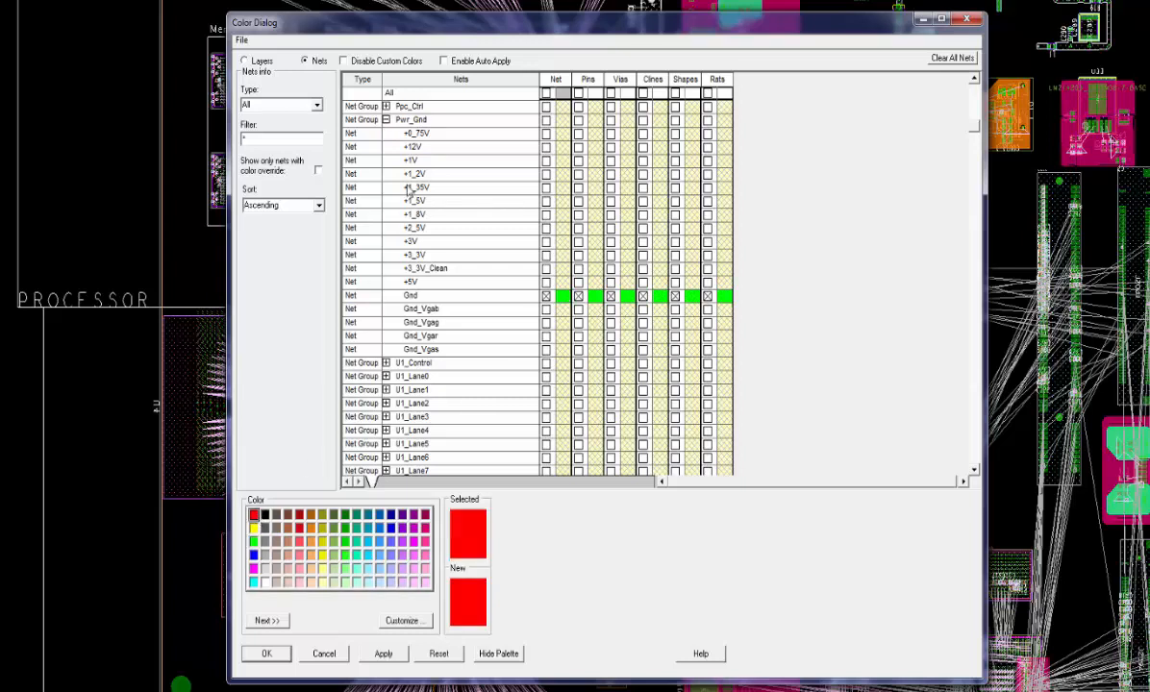
mouse_move(560, 288)
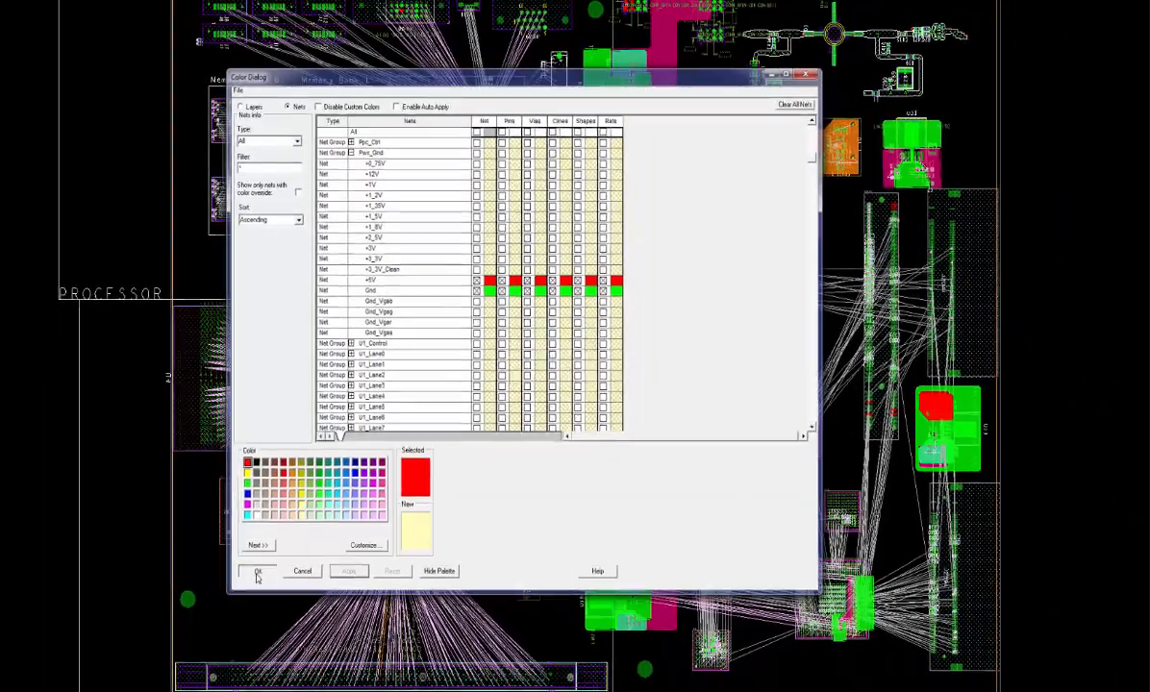
click(257, 571)
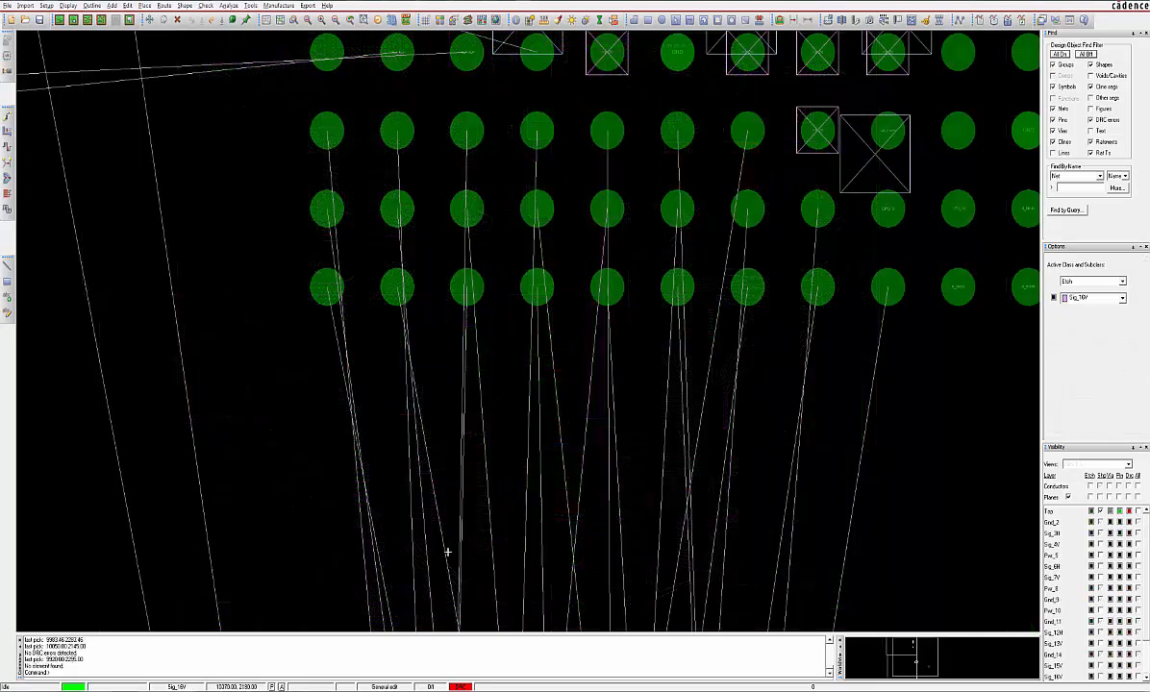
- Route copper traces from the pin rows, then switch to Etch Edit application mode
right_click(447, 553)
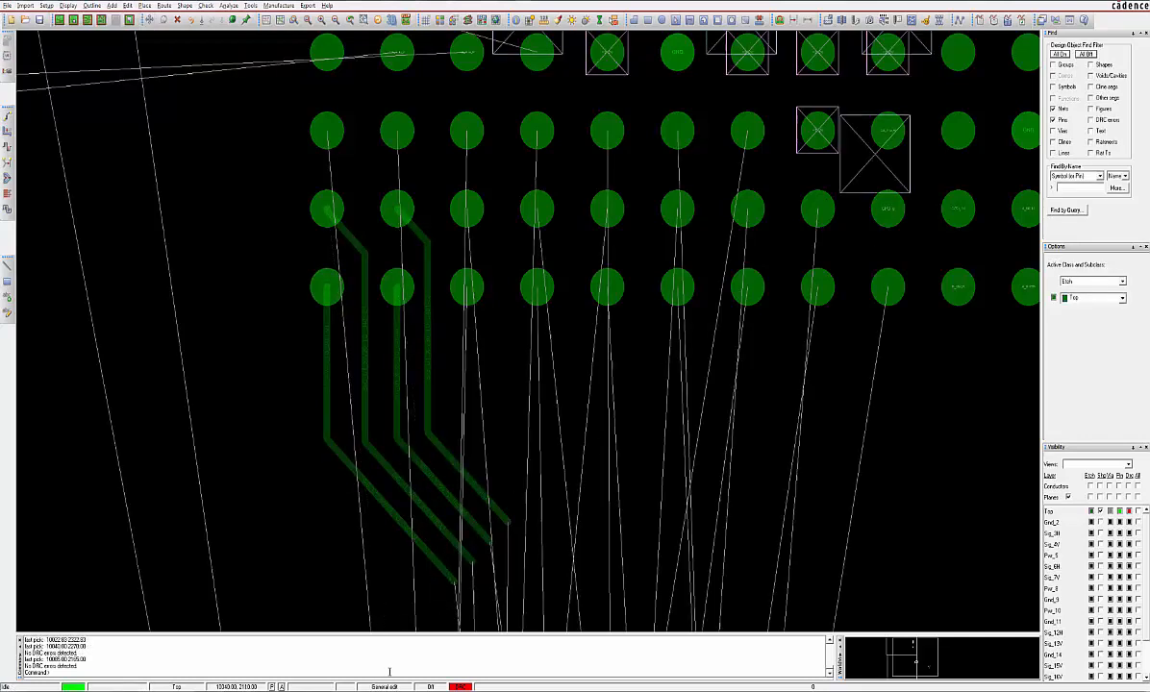
right_click(389, 634)
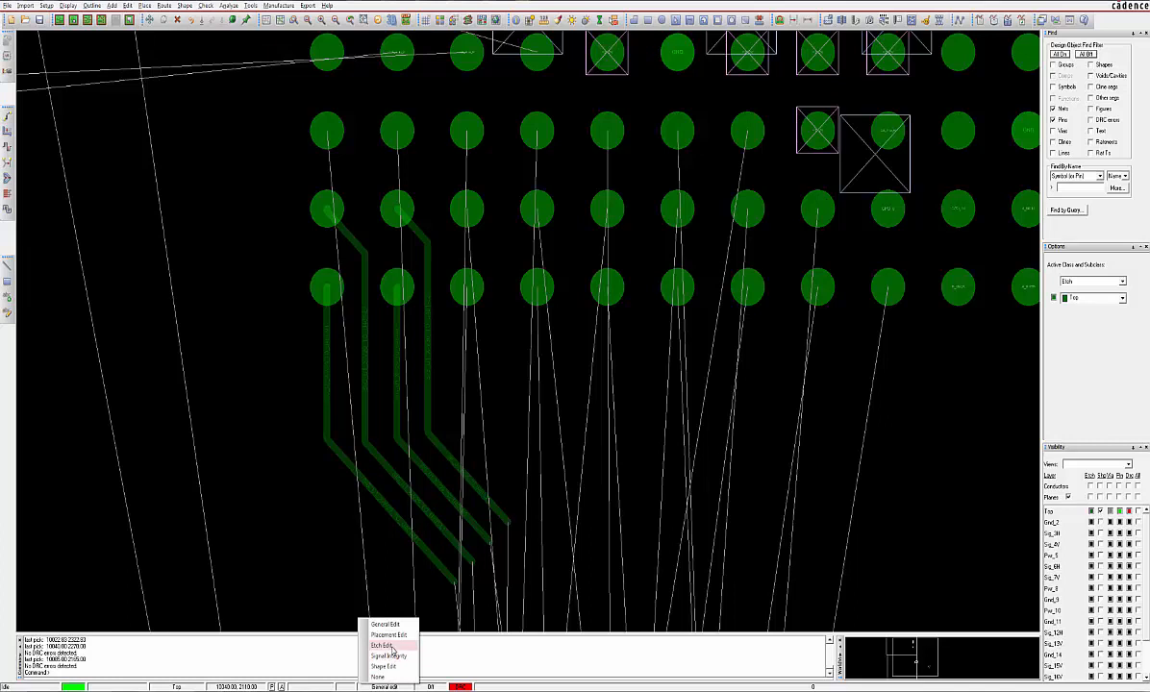
click(383, 645)
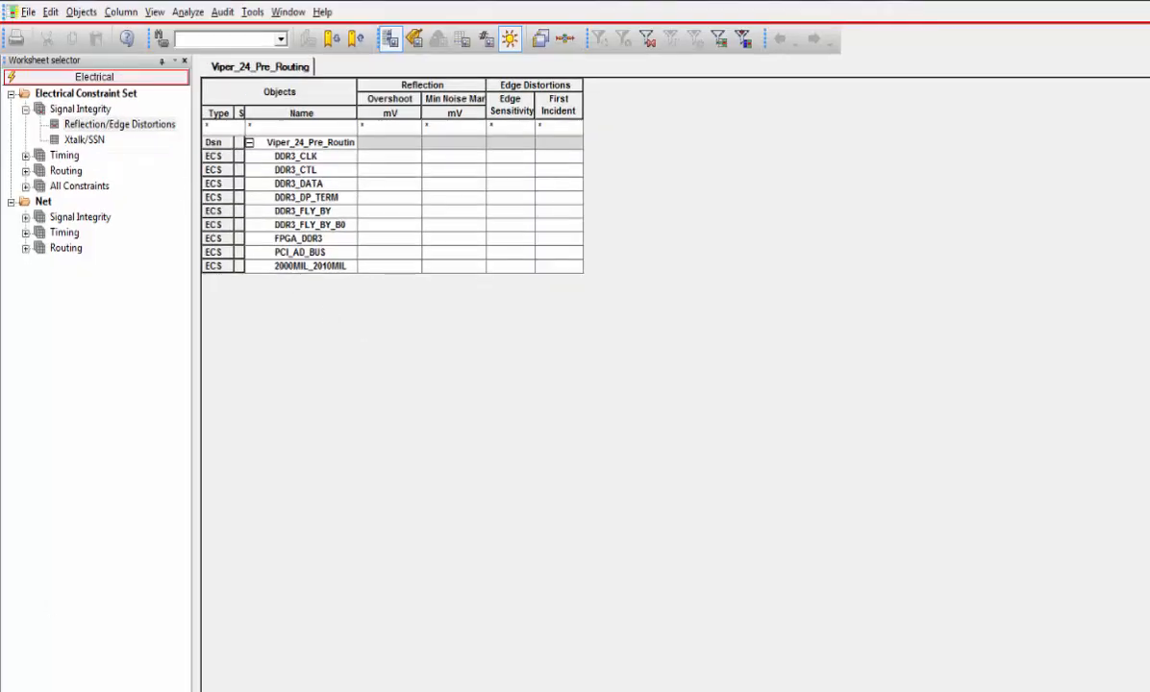
- On the Physical worksheet, add VIA_400_200 and VIA_450_200 padstacks to the Vias list
click(93, 93)
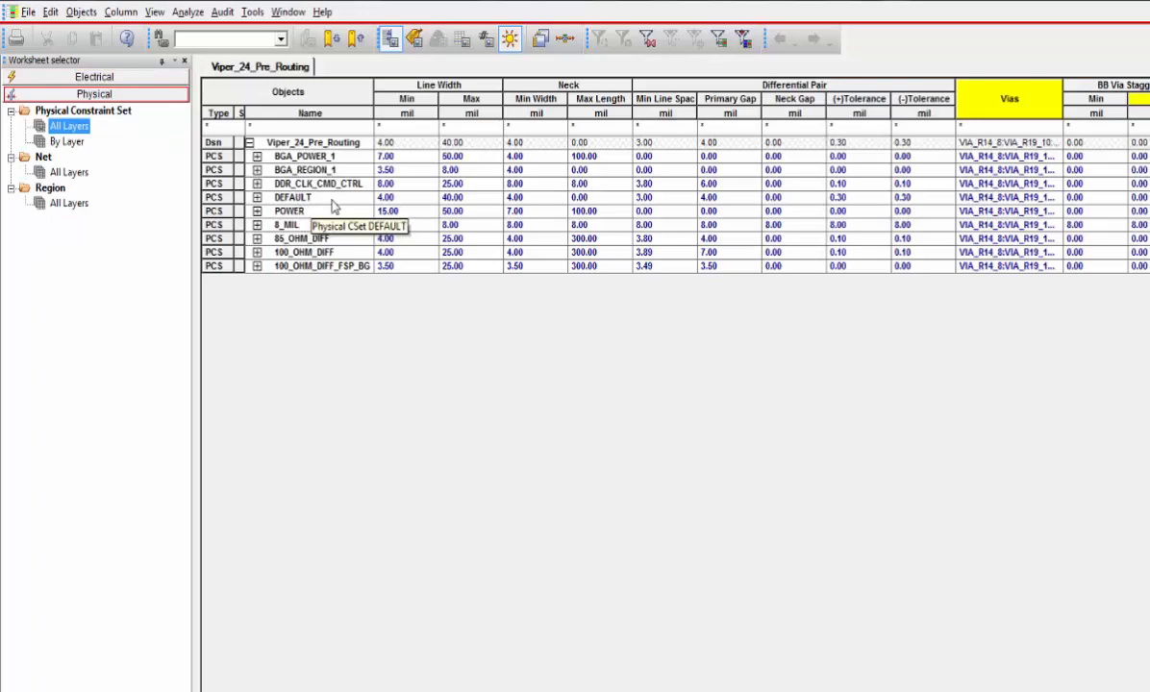
click(294, 197)
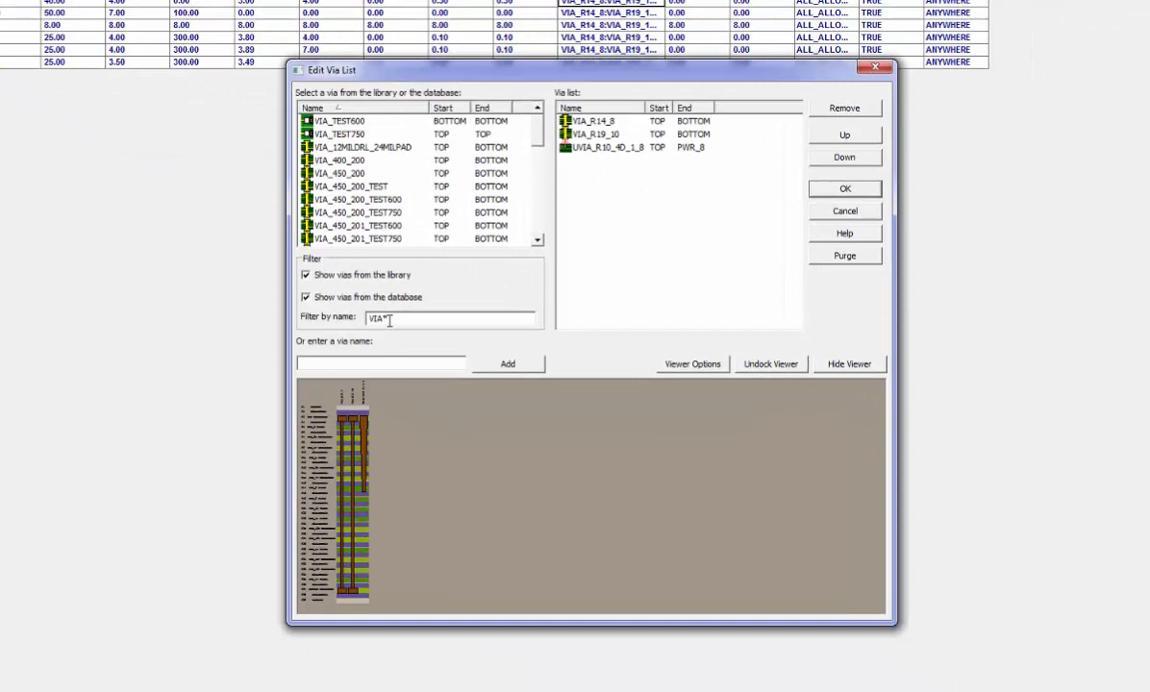
mouse_move(409, 253)
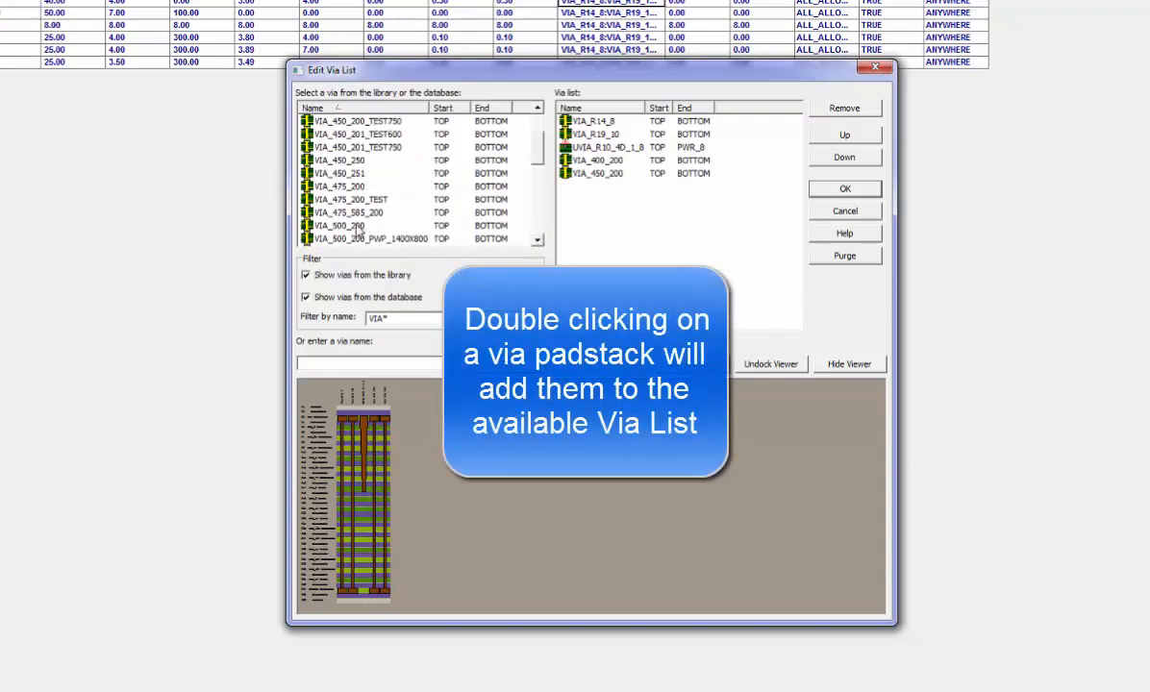
double_click(348, 225)
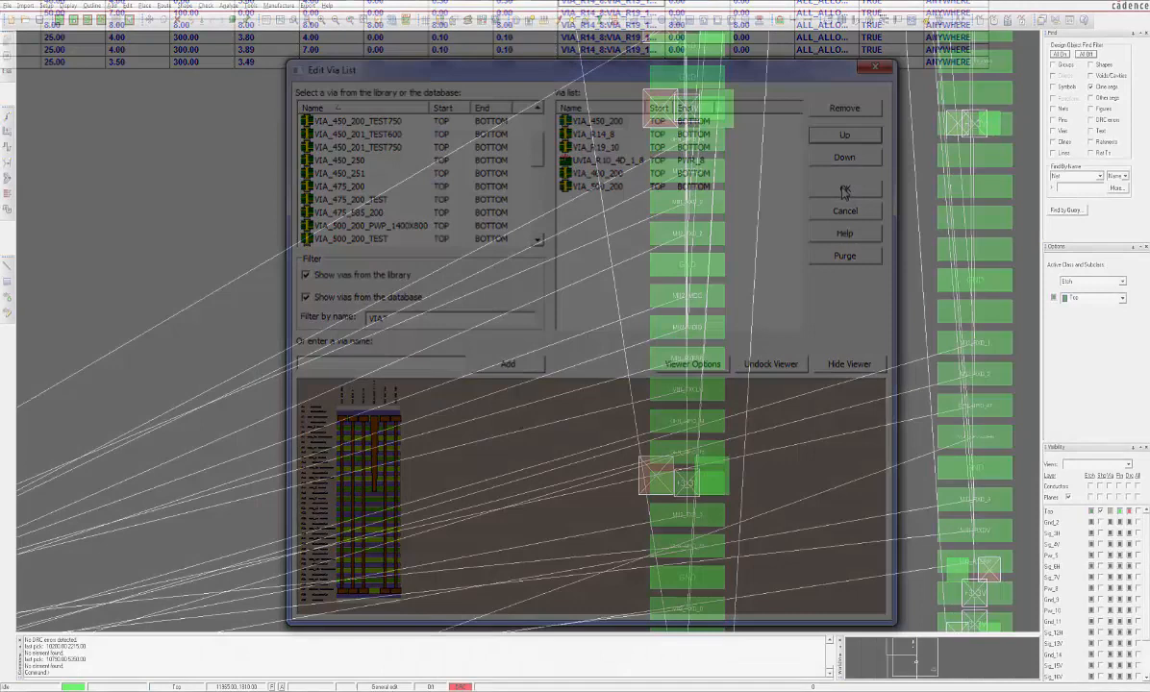
- Confirm the via list, route a trace to the via, and return to Etch Edit mode
click(844, 188)
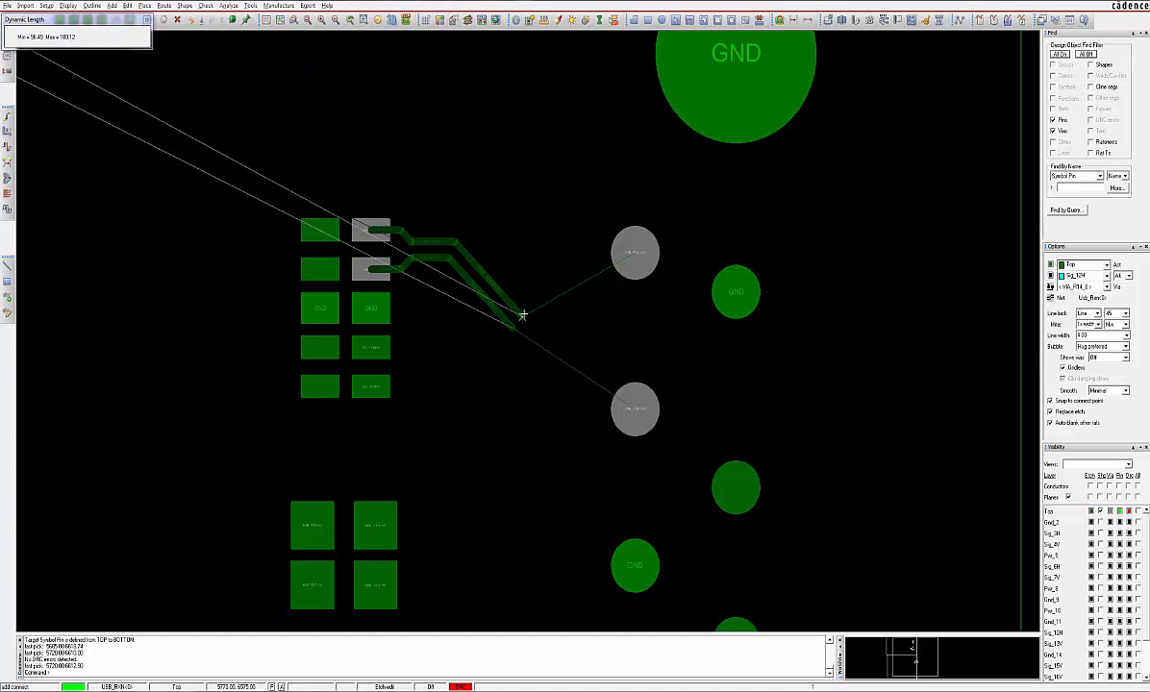
click(629, 317)
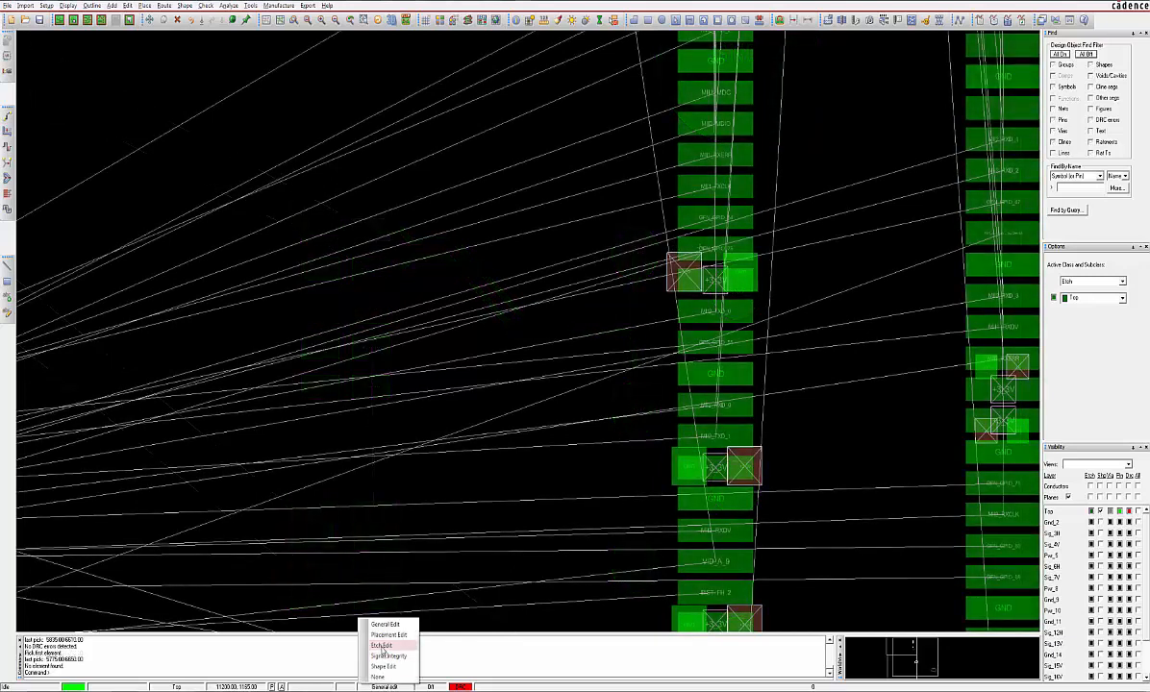
click(381, 644)
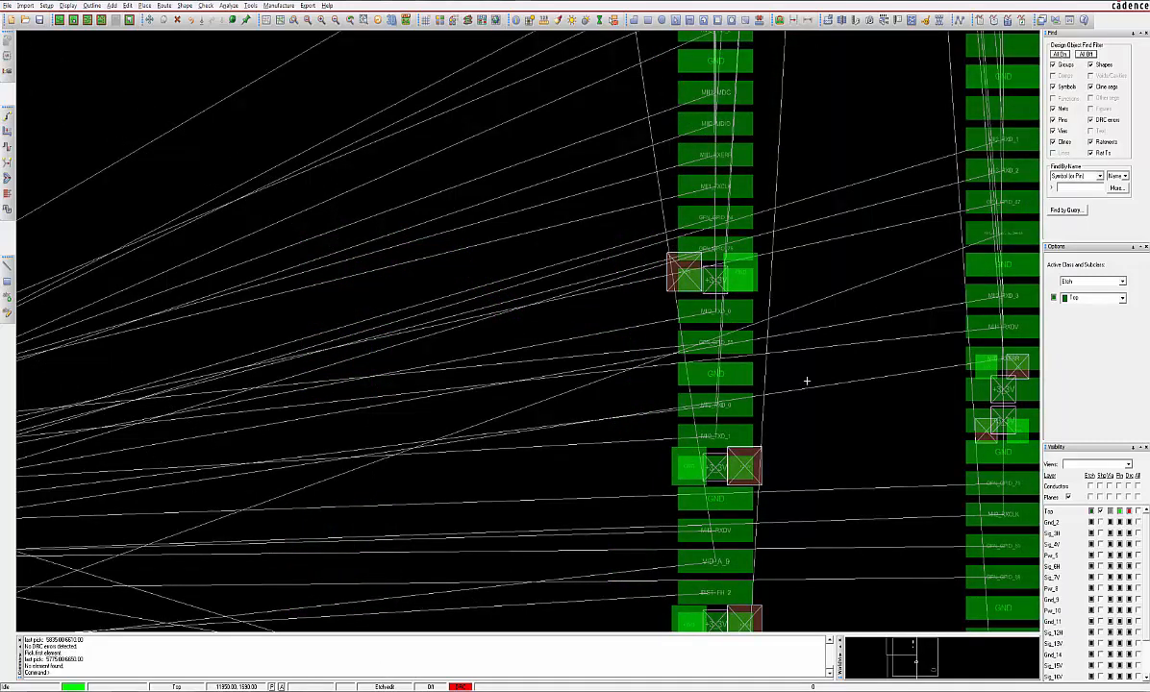
mouse_move(593, 230)
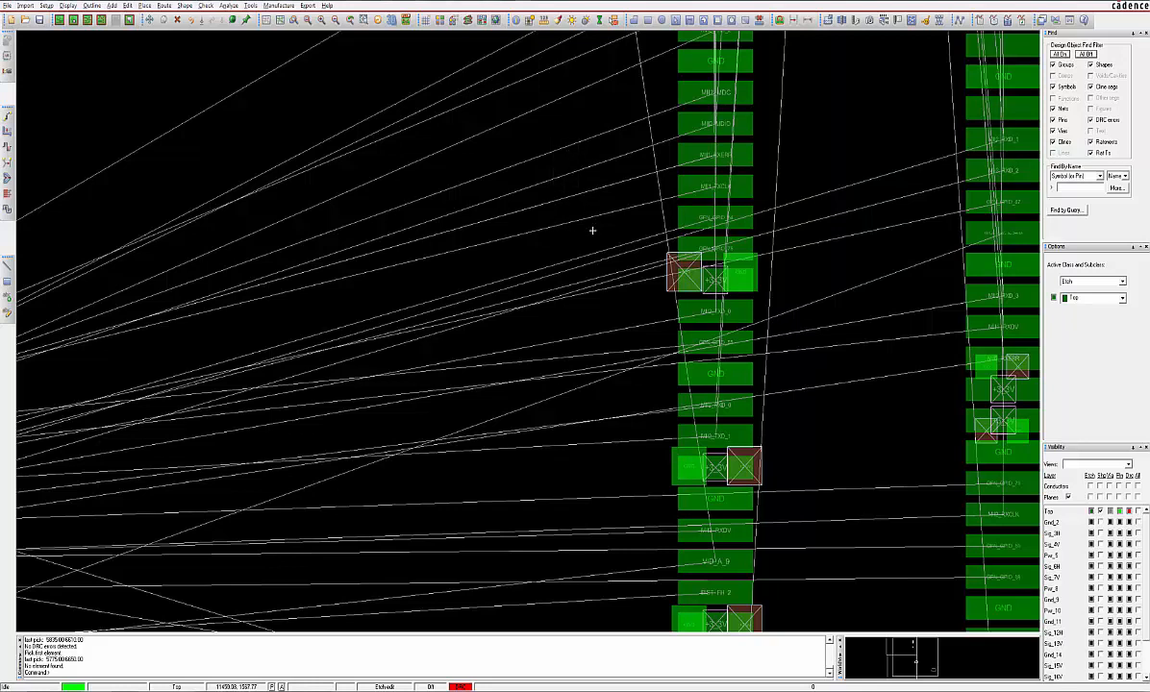
right_click(592, 231)
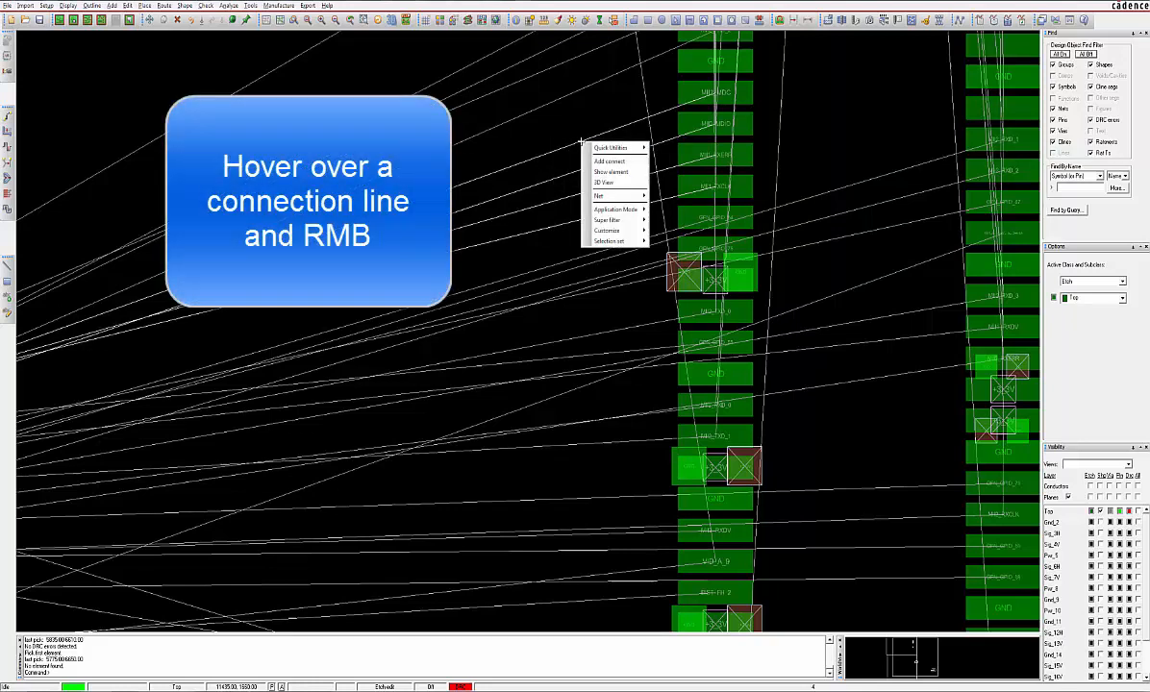